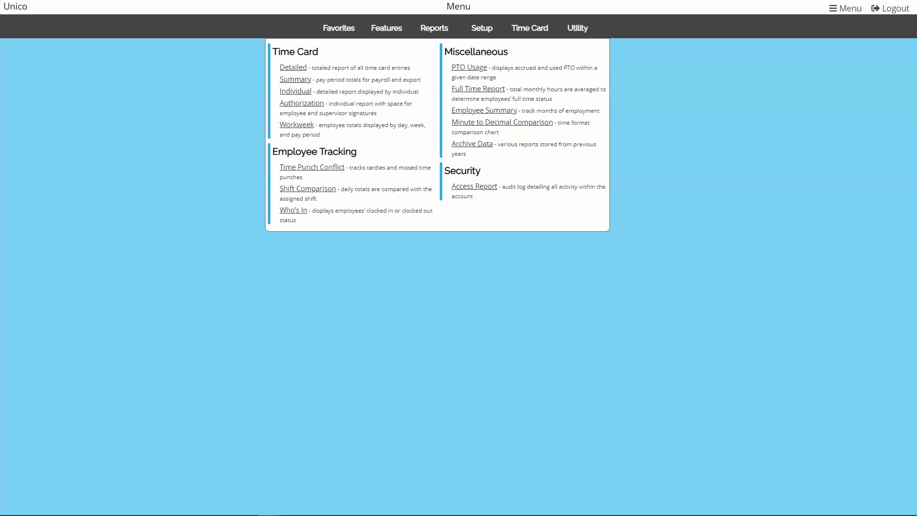
Open the Detailed time card report and scroll through the 4/1–4/15/2021 punches and totals.
click(292, 67)
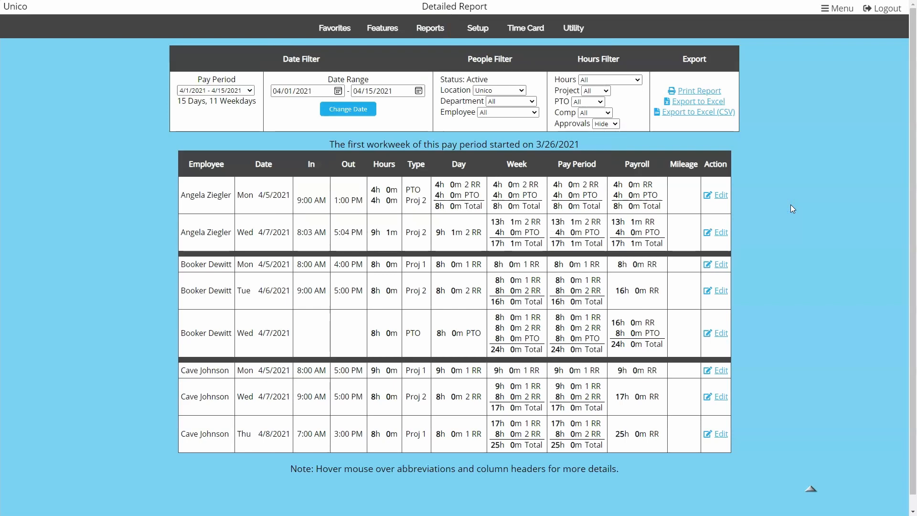
scroll(down, 3)
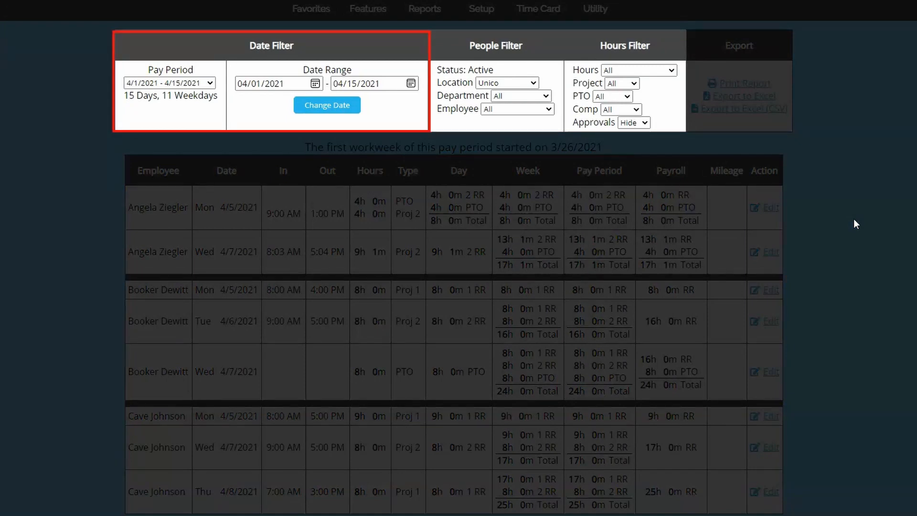
List the Detailed Report entries by department, Accounting ahead of R+D.
click(625, 45)
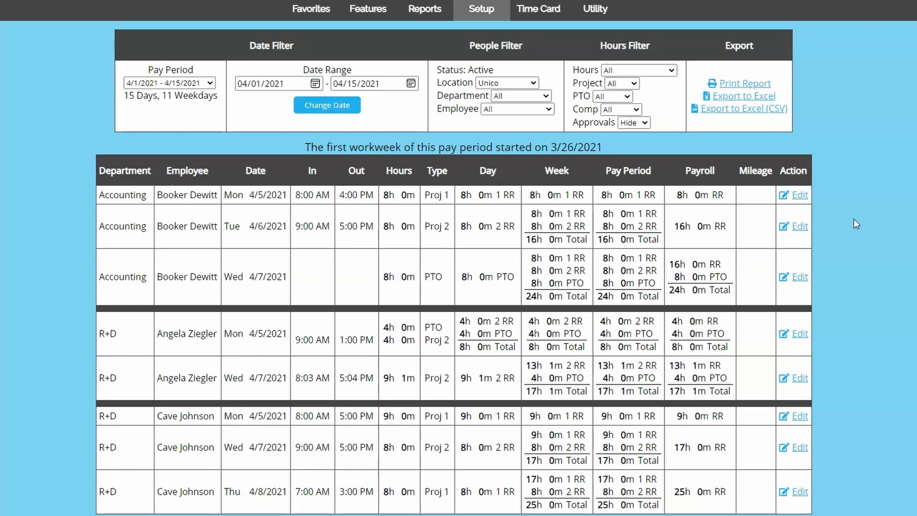
Reload the Detailed Report with the Entry Note column of notes like Medical Emergency.
click(480, 9)
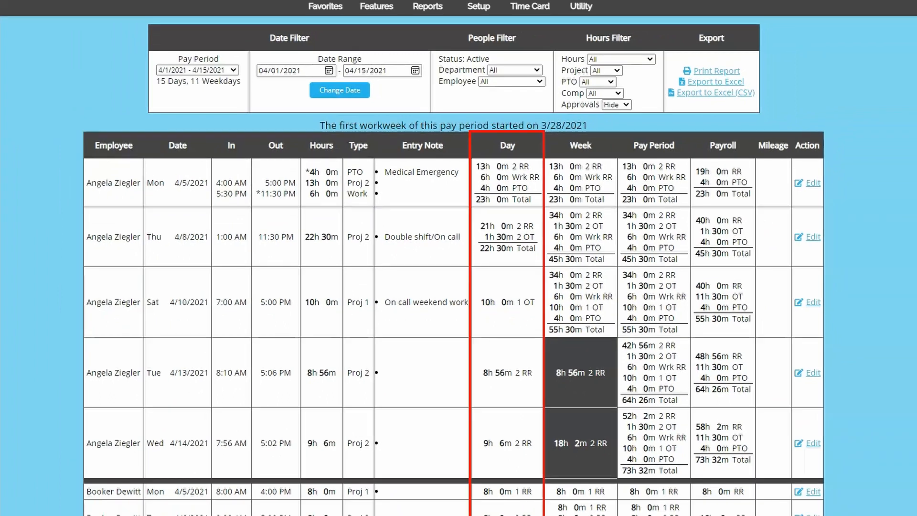
Review the Day and Action columns, then bring up the Summary report for 4/1–4/15/2021.
click(580, 145)
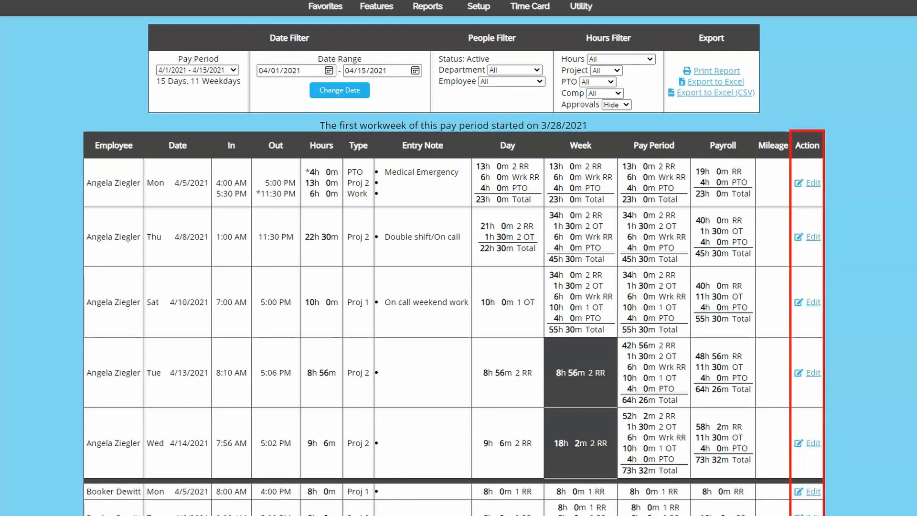
click(427, 6)
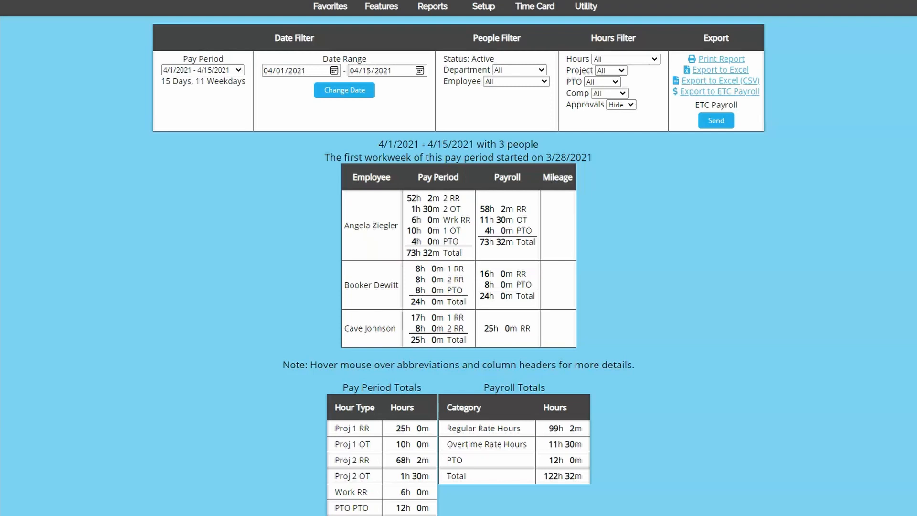
Bring up the Individual report with Angela Ziegler's weekly calendar of daily hours.
click(432, 6)
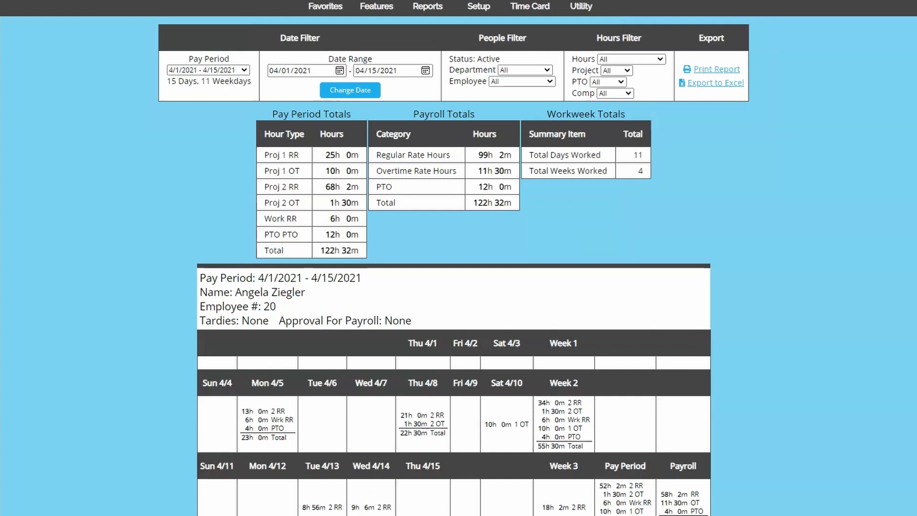
click(431, 7)
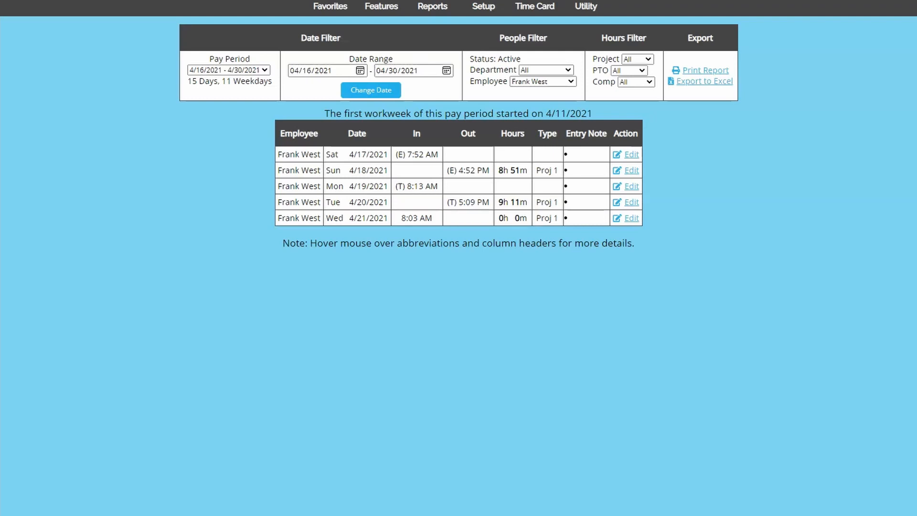
Go through Shift Comparison and Who's In to reach the PTO Usage report for 4/16–4/30/2021.
click(431, 7)
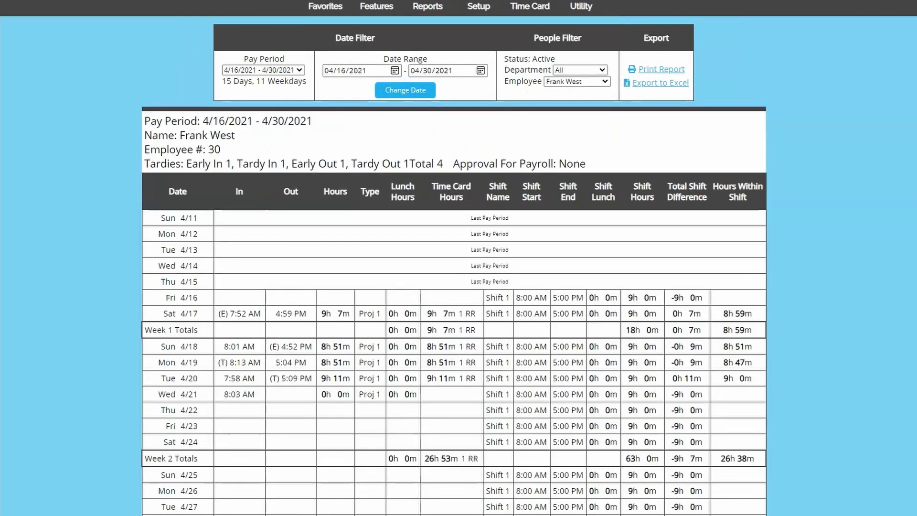
click(427, 7)
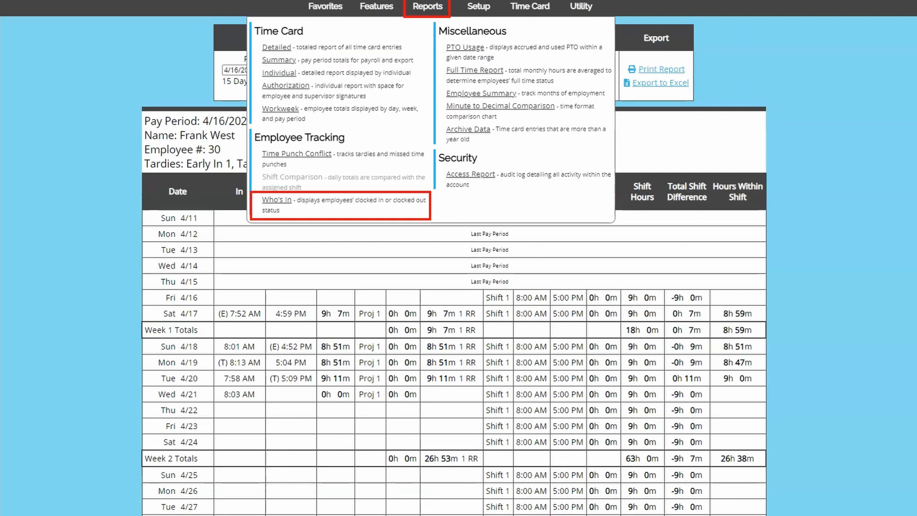
click(276, 200)
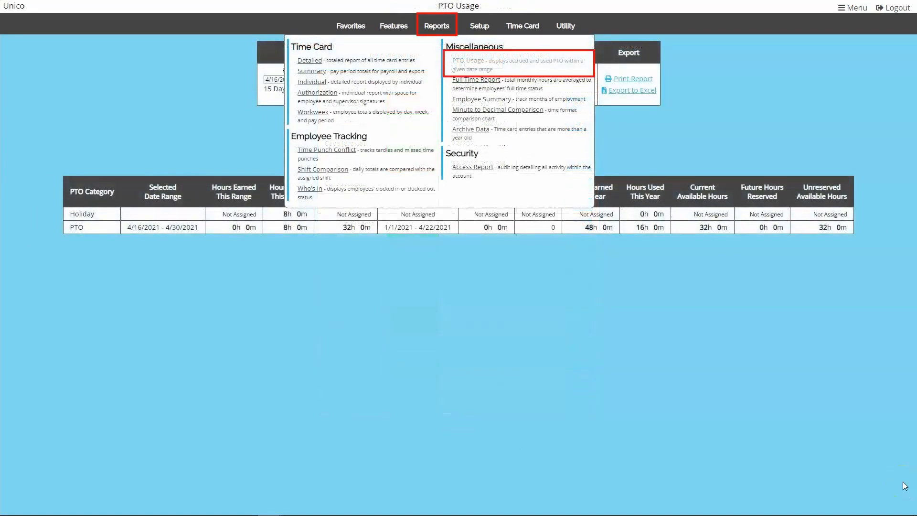
Browse the Features, Reports and Setup menus, then bring up the Employee Summary of hire dates.
click(471, 61)
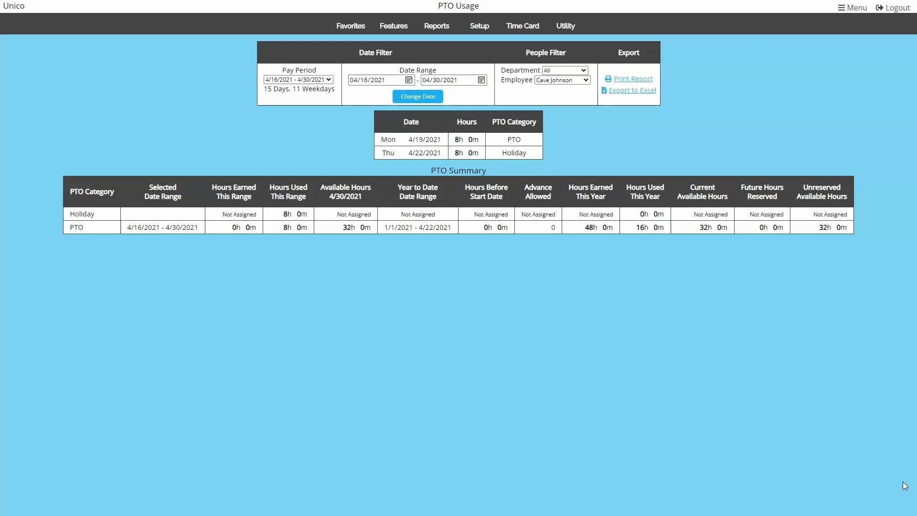
click(394, 26)
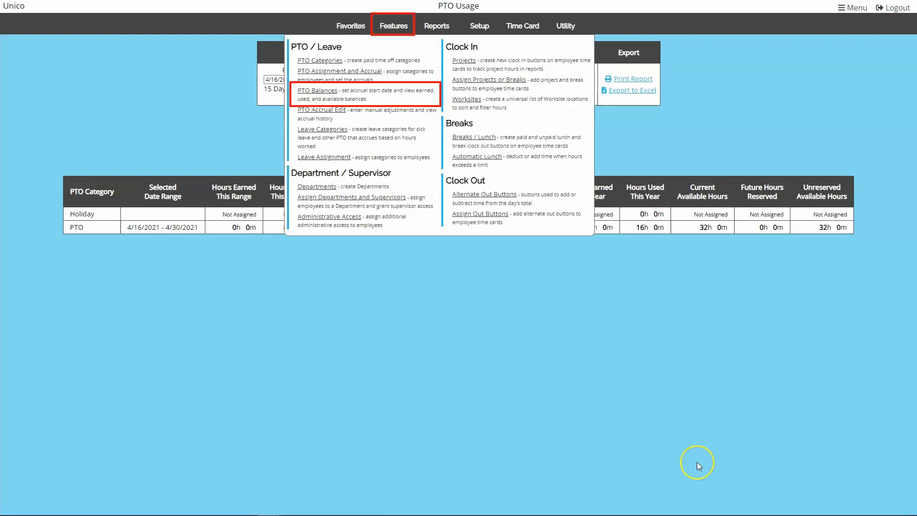
mouse_move(698, 466)
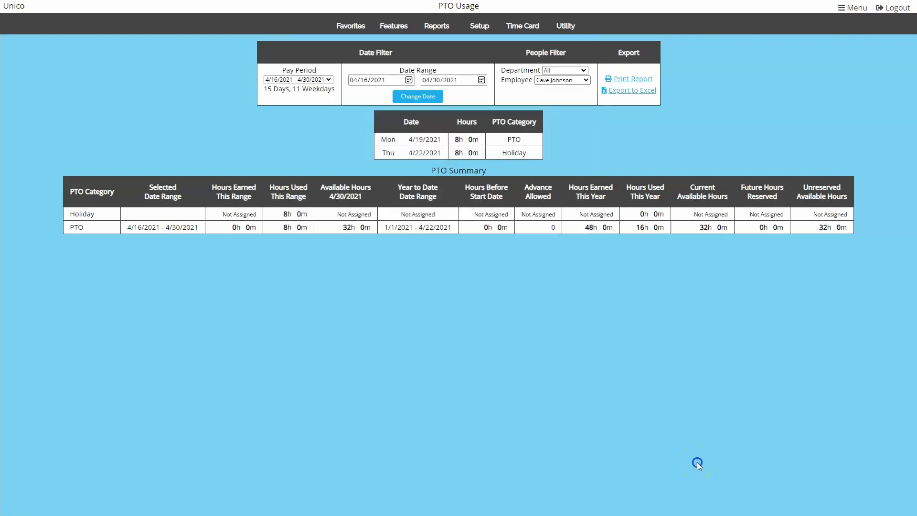
click(436, 25)
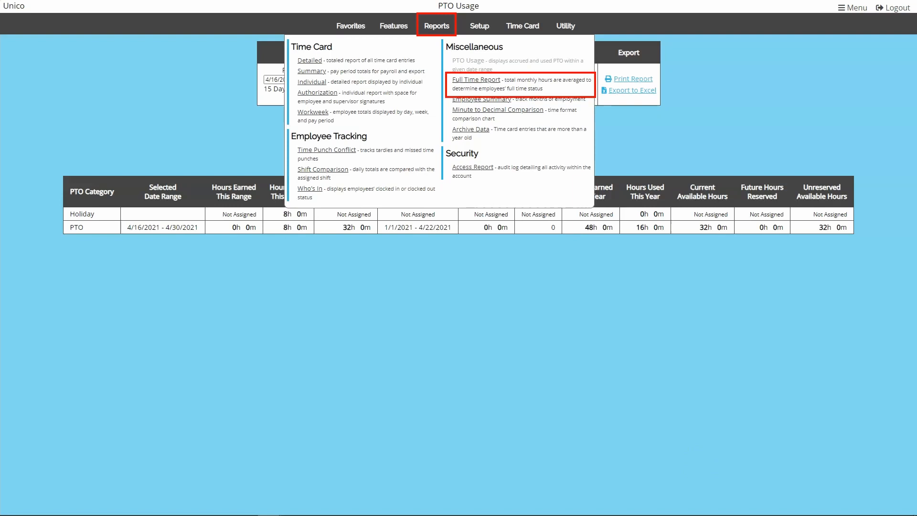
mouse_move(482, 98)
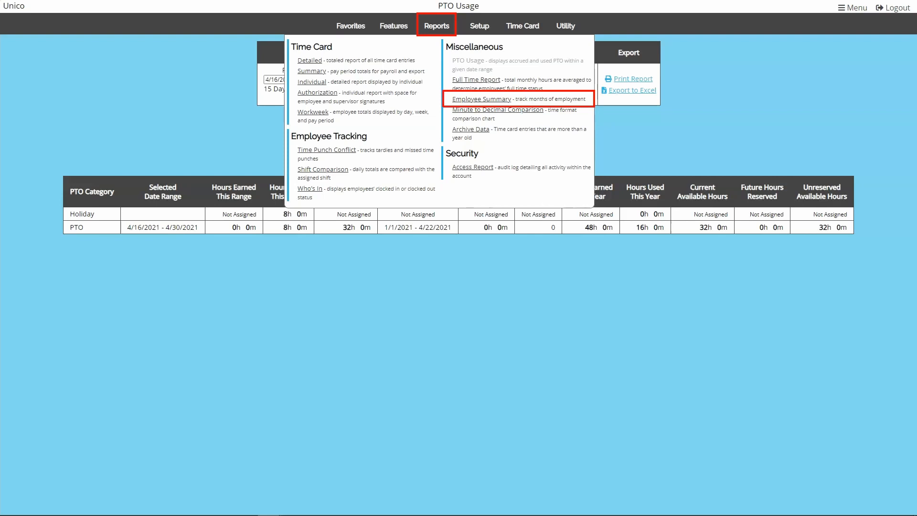
click(480, 26)
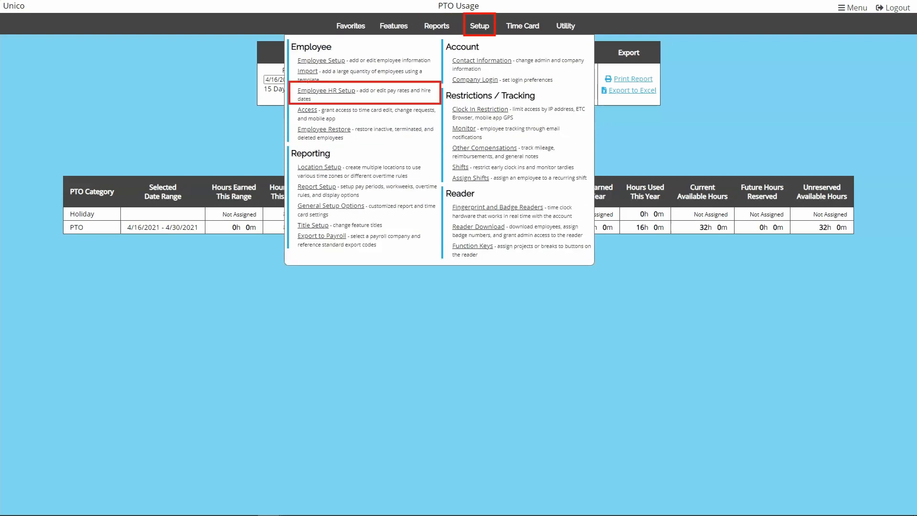
click(326, 90)
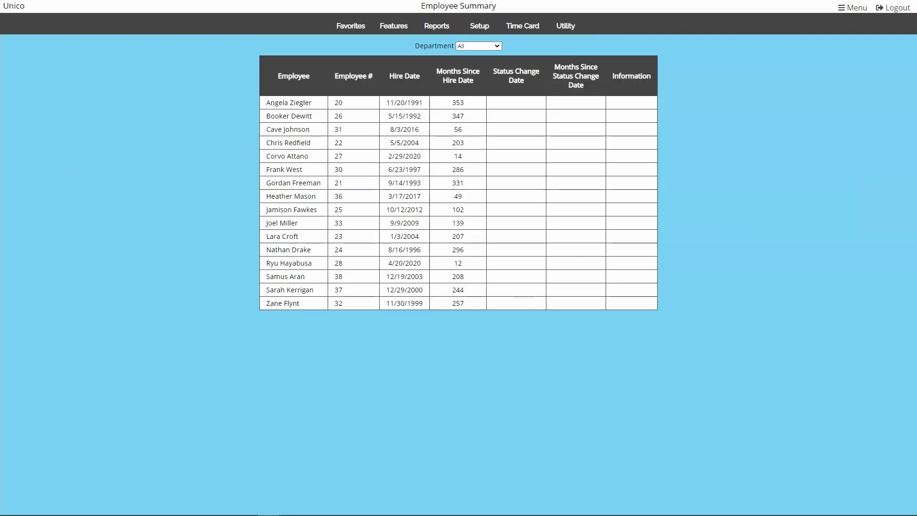
Bring up the Minute to Decimal Comparison chart from the Reports menu.
click(458, 75)
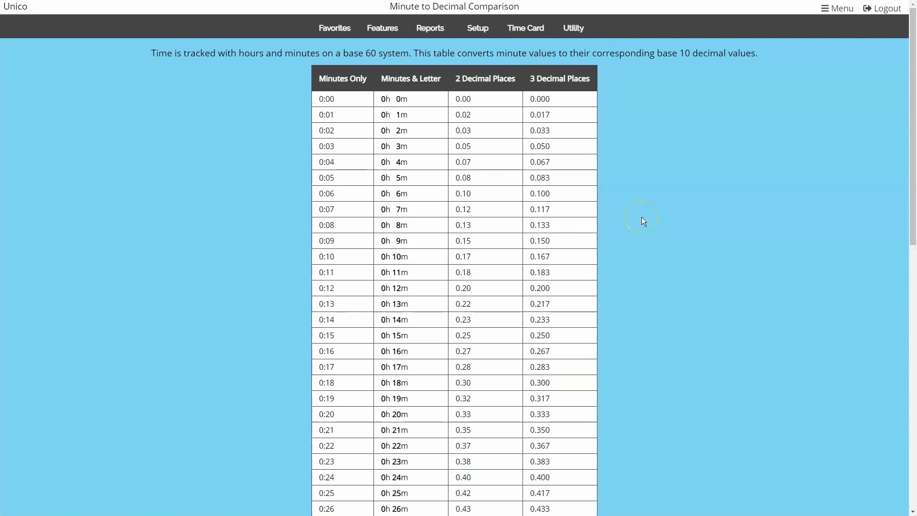
click(430, 28)
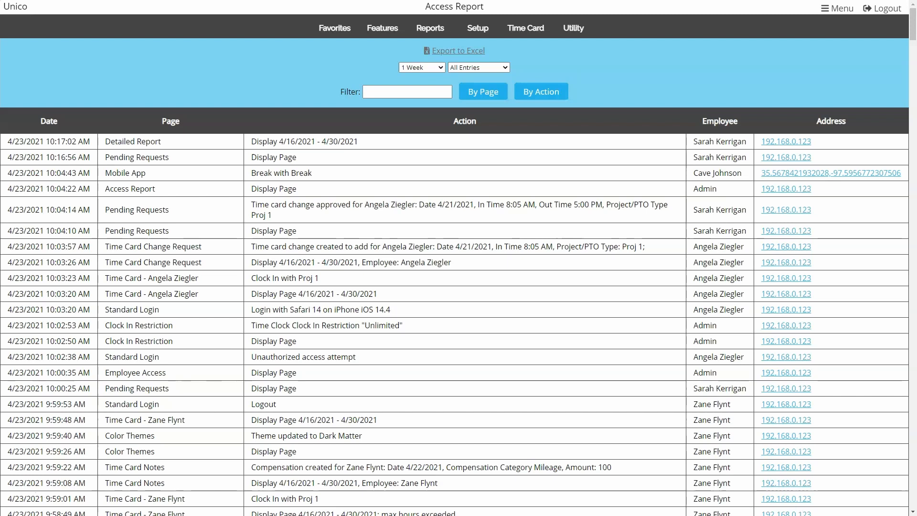
click(420, 67)
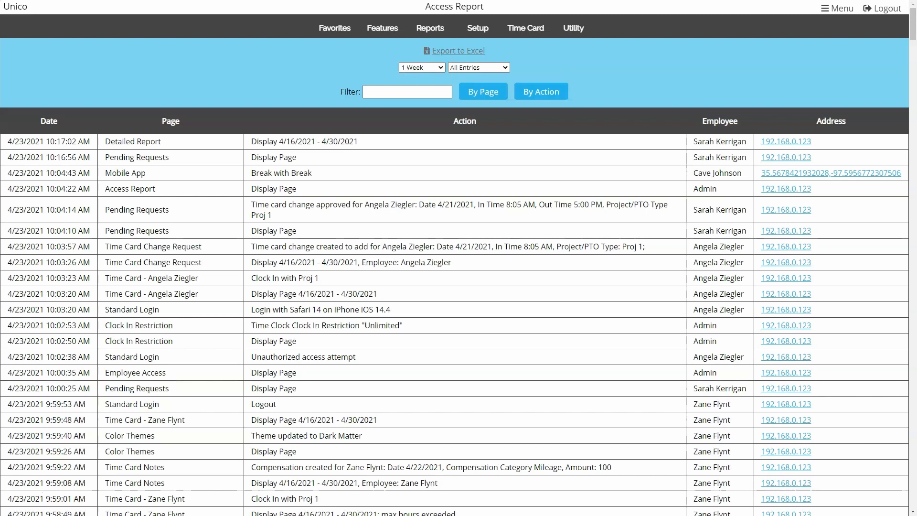
click(478, 67)
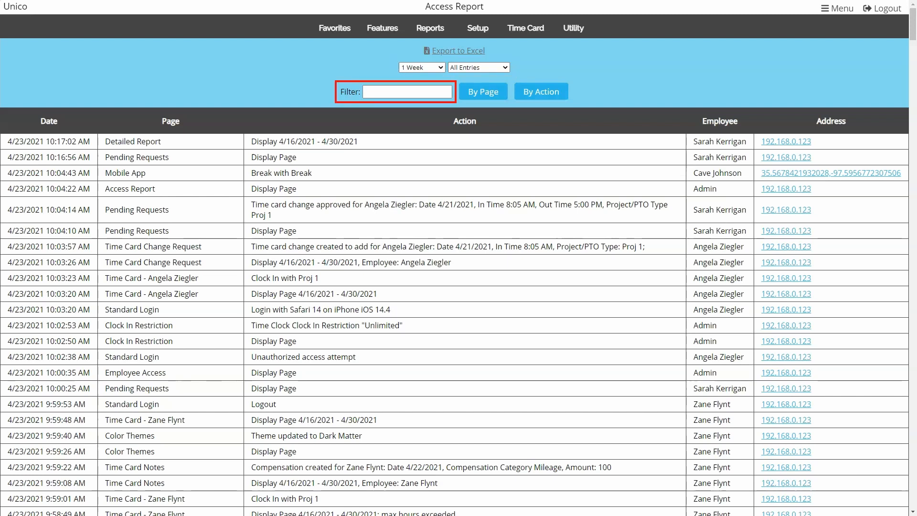
click(541, 92)
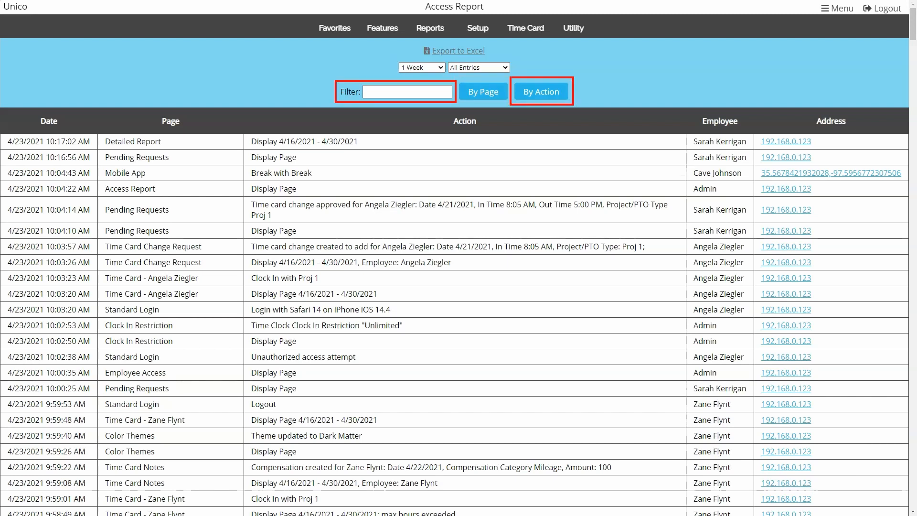